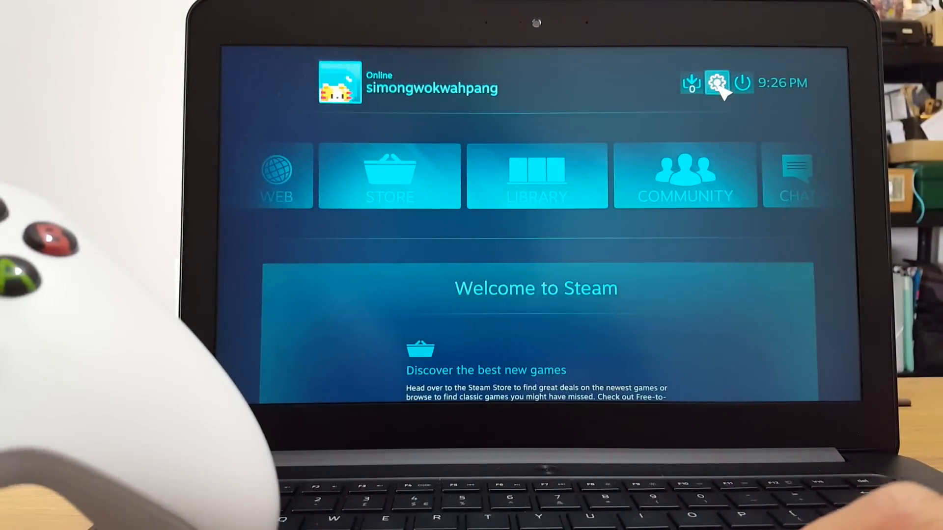
Step: Reach Controller Settings where the Xbox One controller shows as detected
click(716, 83)
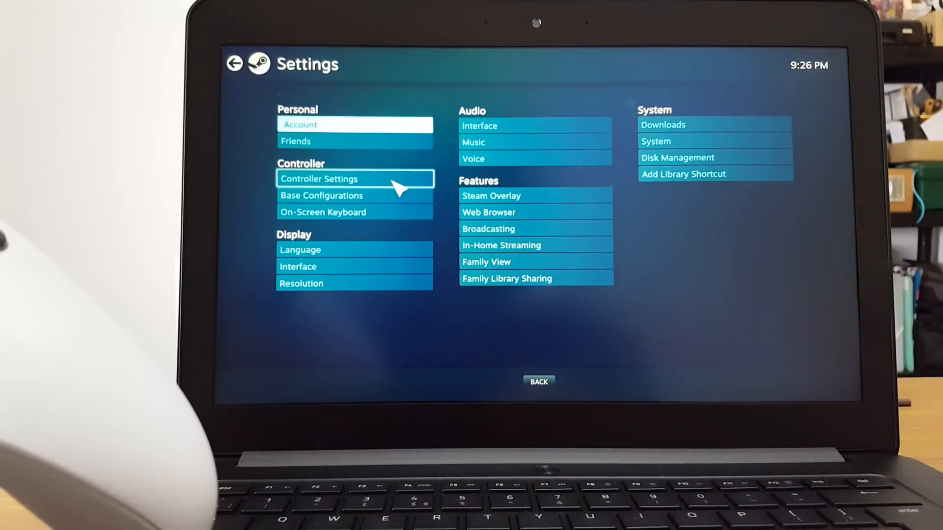
click(318, 178)
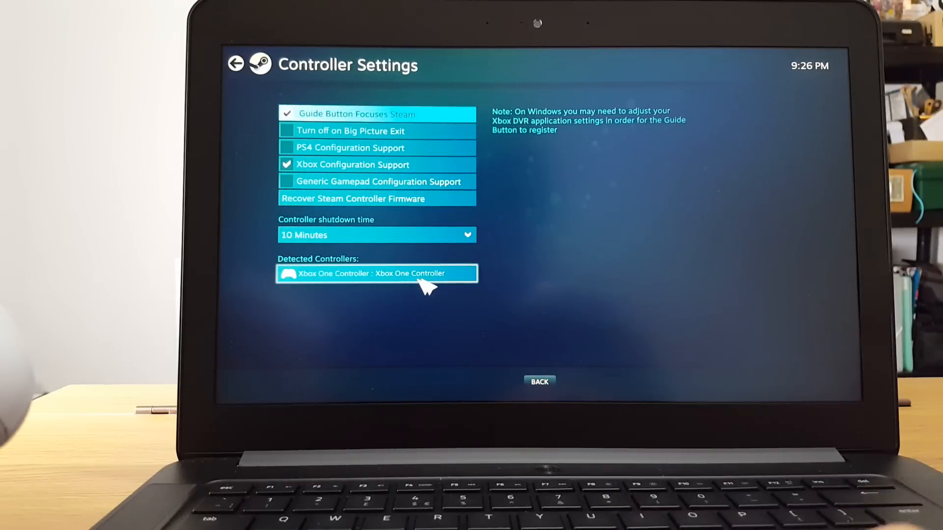
mouse_move(539, 358)
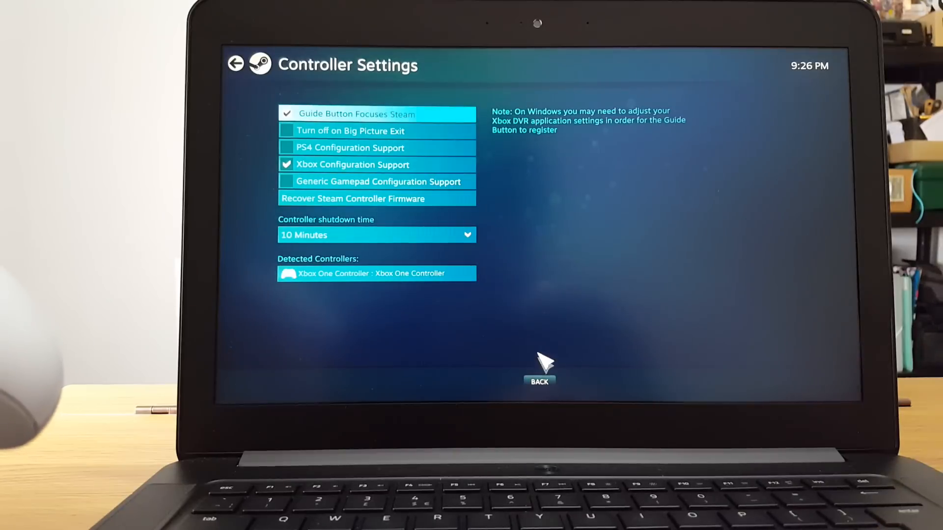
mouse_move(539, 383)
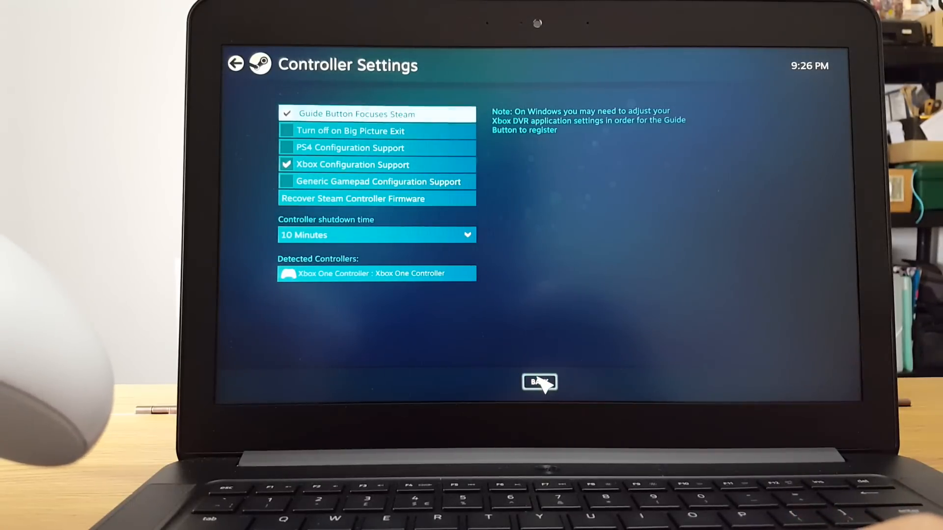
Step: Back out to the home screen and exit Big Picture to the Windows desktop
click(539, 382)
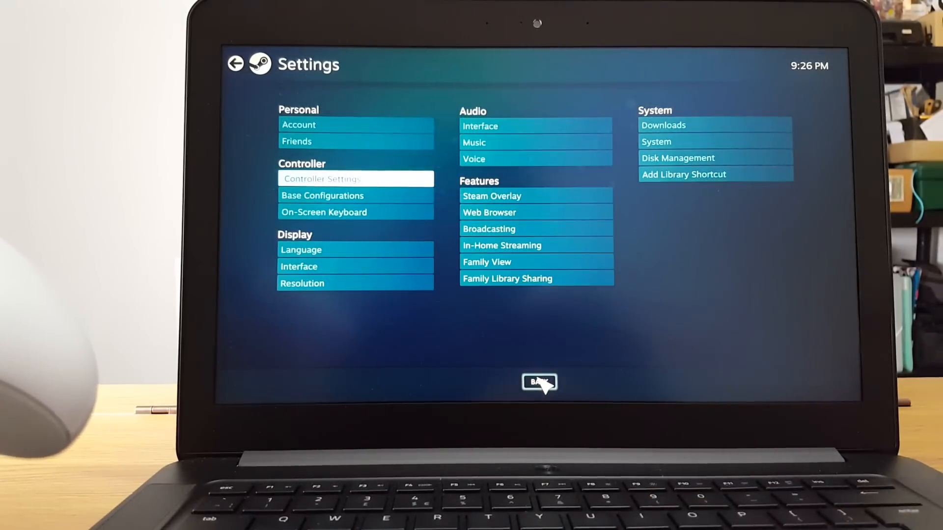
mouse_move(250, 77)
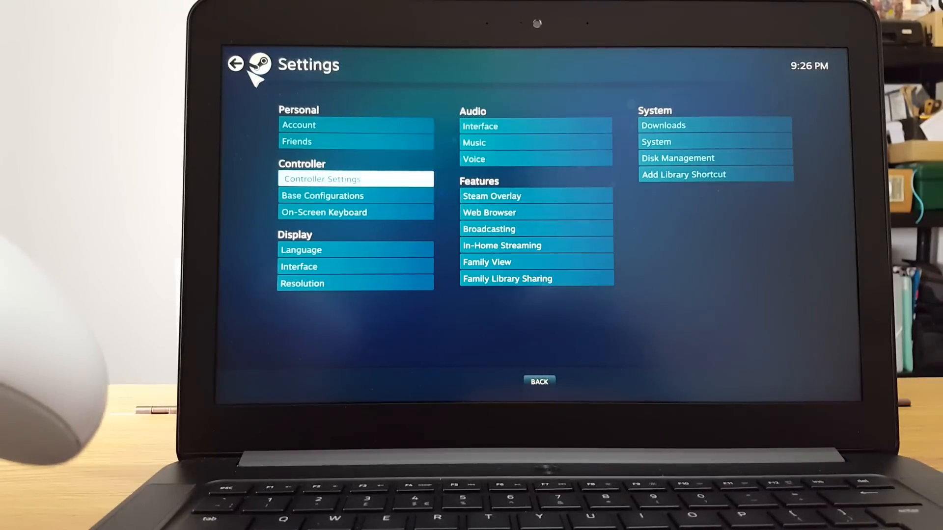
click(539, 382)
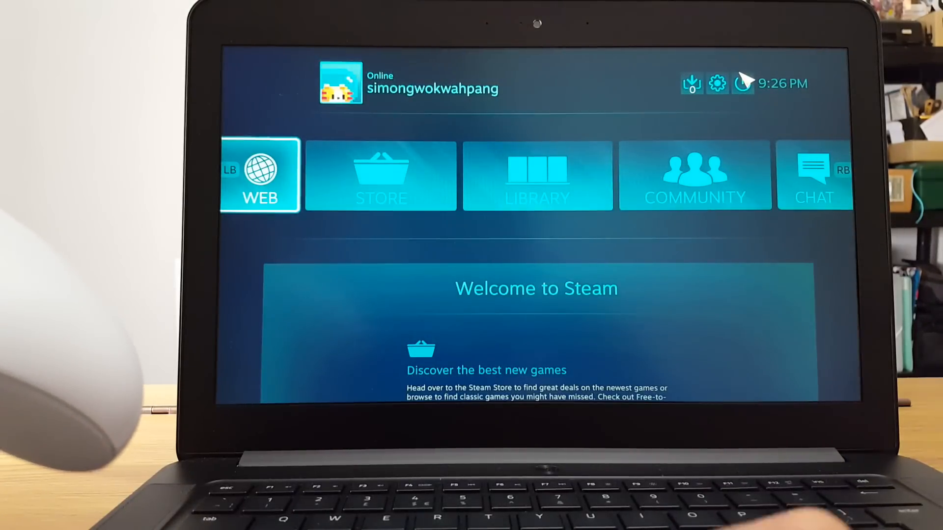
click(741, 82)
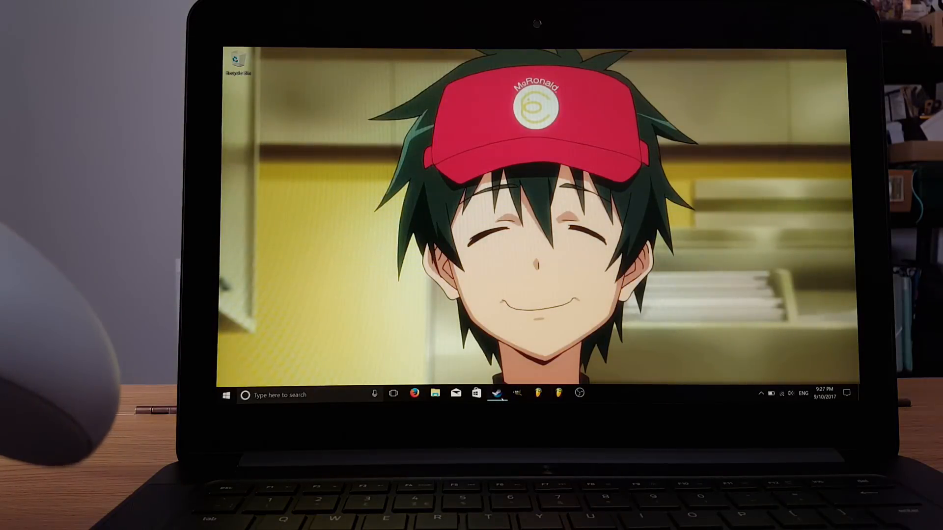
Step: Launch Rocket League from the library and approve the Steam service UAC prompt
click(497, 393)
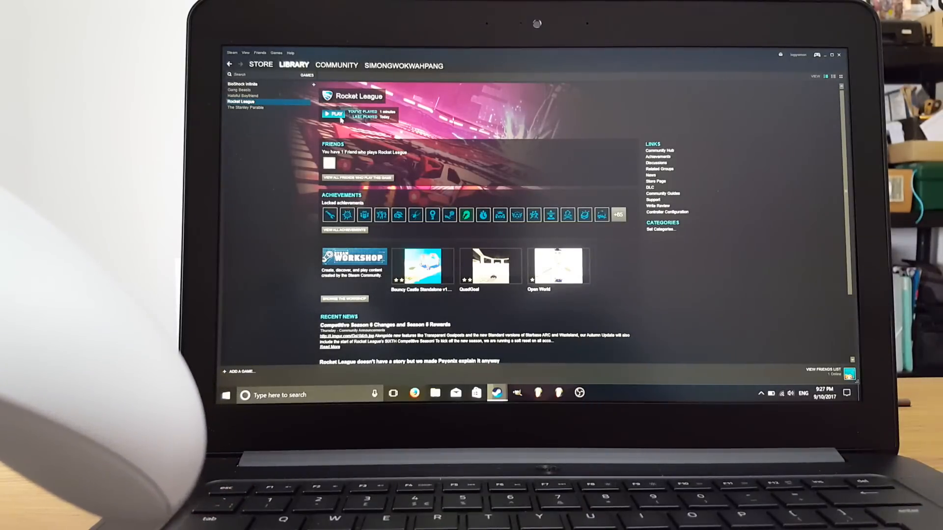
click(333, 114)
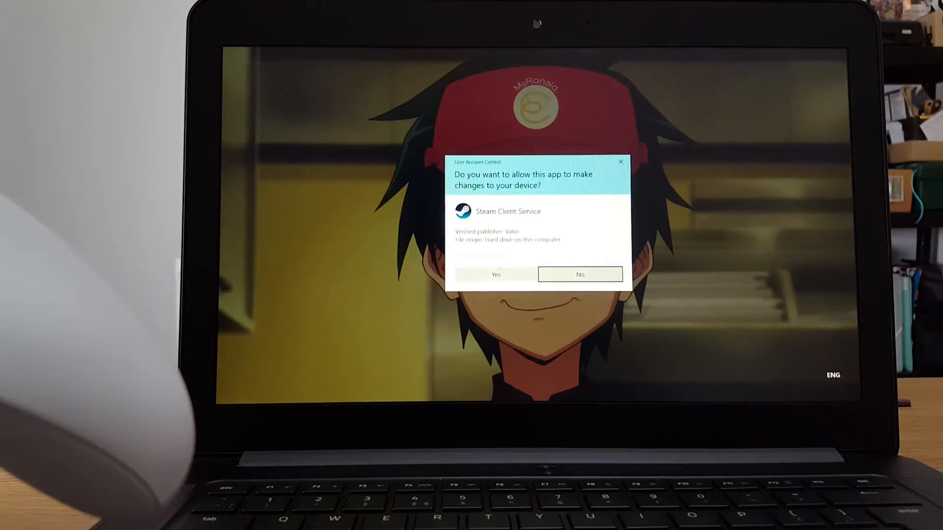
click(495, 274)
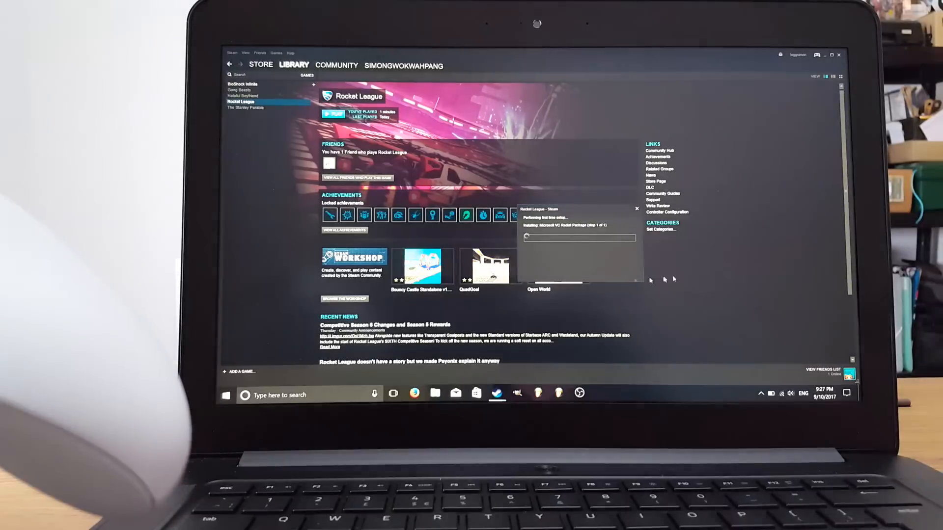